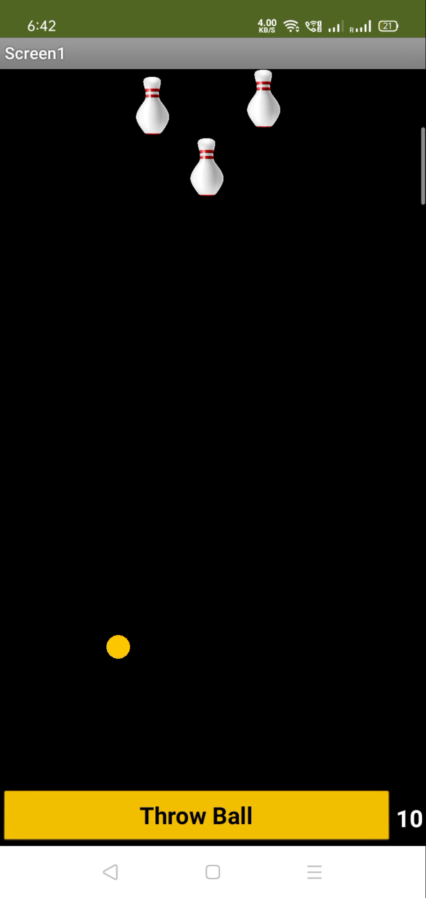
Step: Slide the ball further left along the bottom of the lane before throwing
left_click_drag(117, 647, 247, 646)
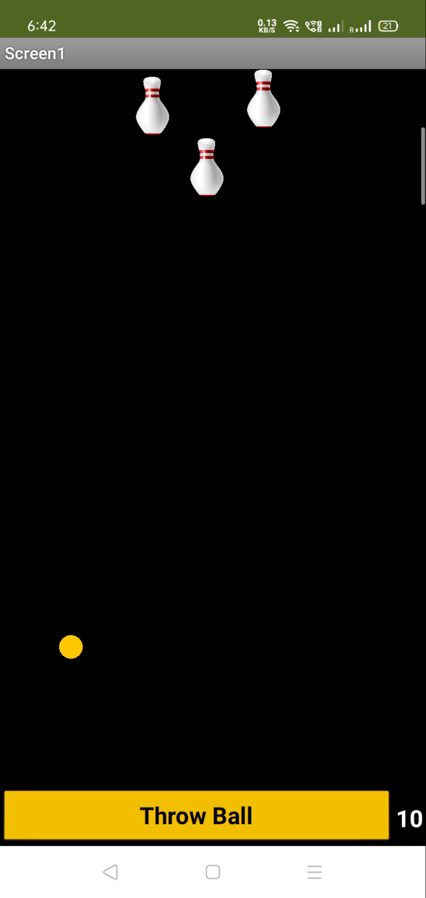
Step: Throw the ball twice, knocking down two pins and dropping the counter to 8
left_click(194, 816)
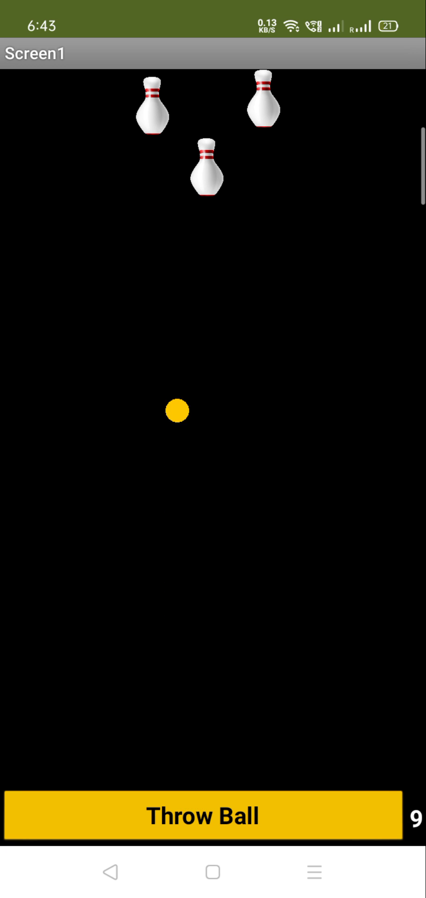
left_click(202, 816)
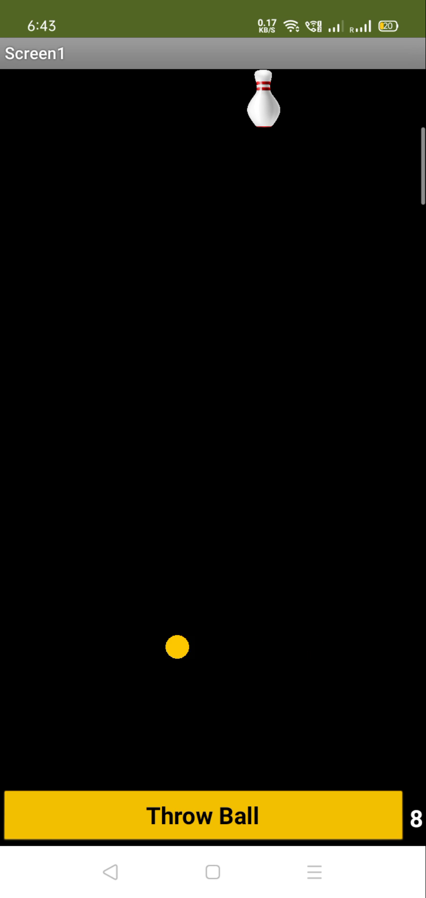
Step: Throw five more balls that run along the right edge, missing the last pin, counter down to 4
left_click(202, 816)
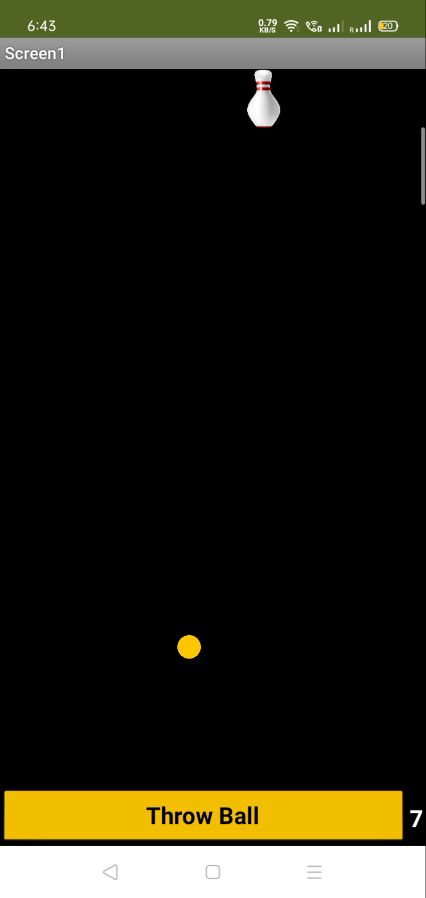
left_click(202, 816)
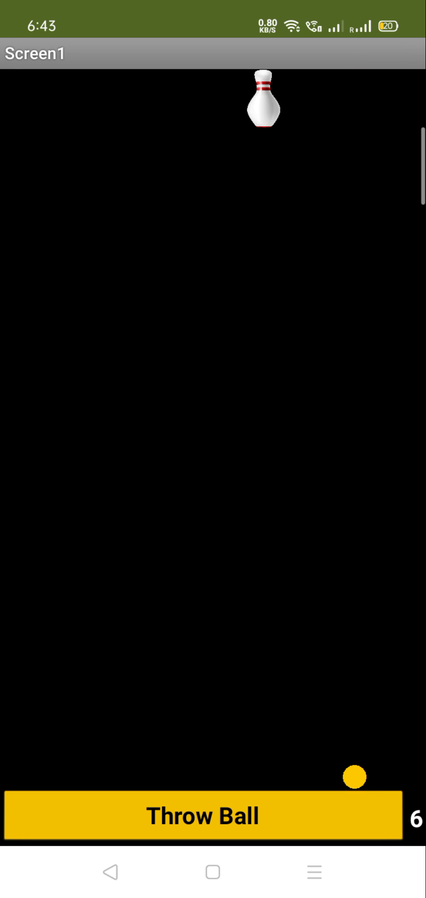
left_click(202, 817)
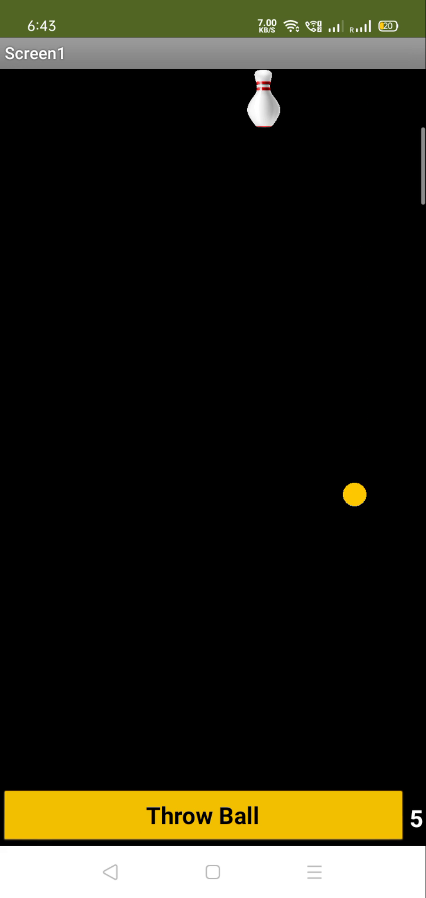
left_click(202, 816)
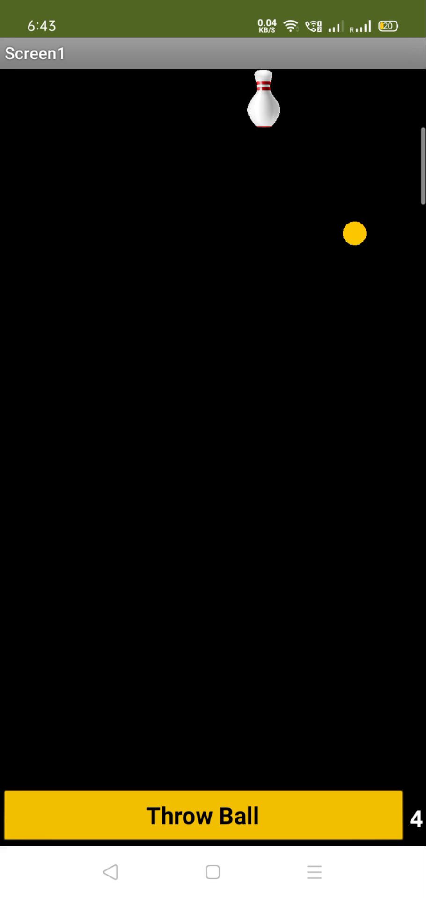
left_click(200, 816)
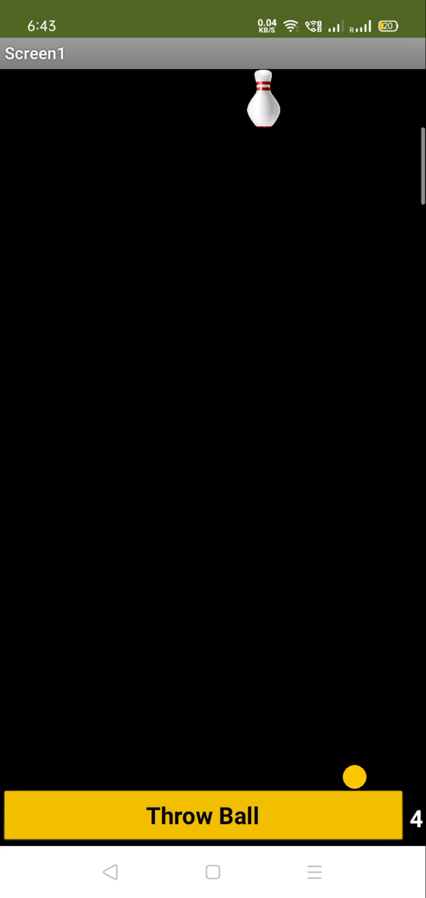